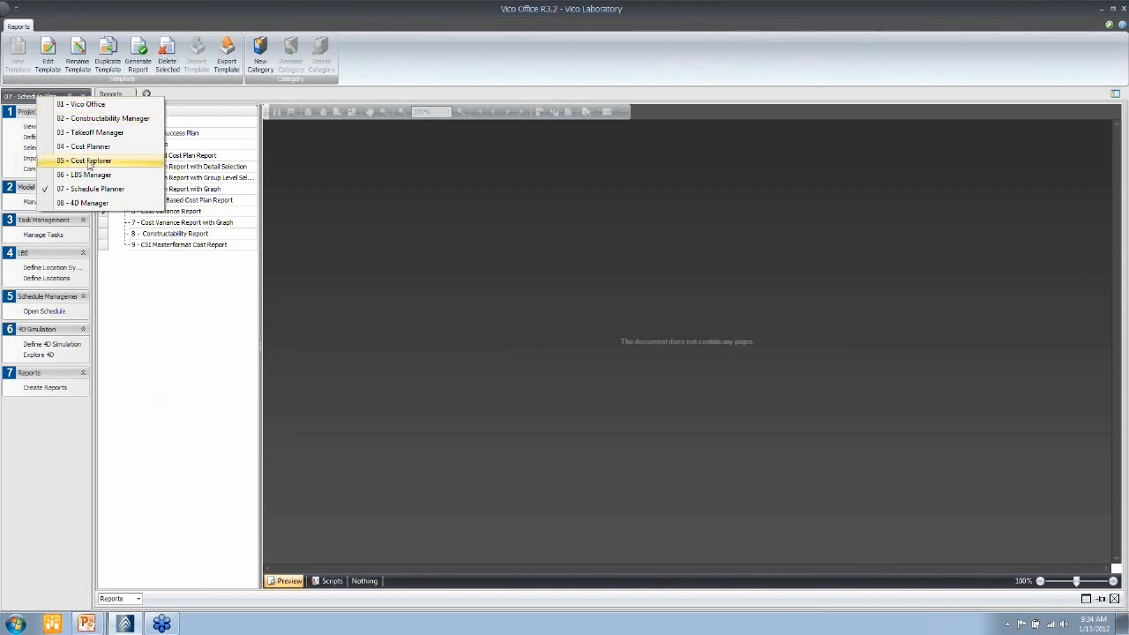
Open the Vico Laboratory cost plan in Cost Planner, cancelling the Save Version dialog.
click(84, 146)
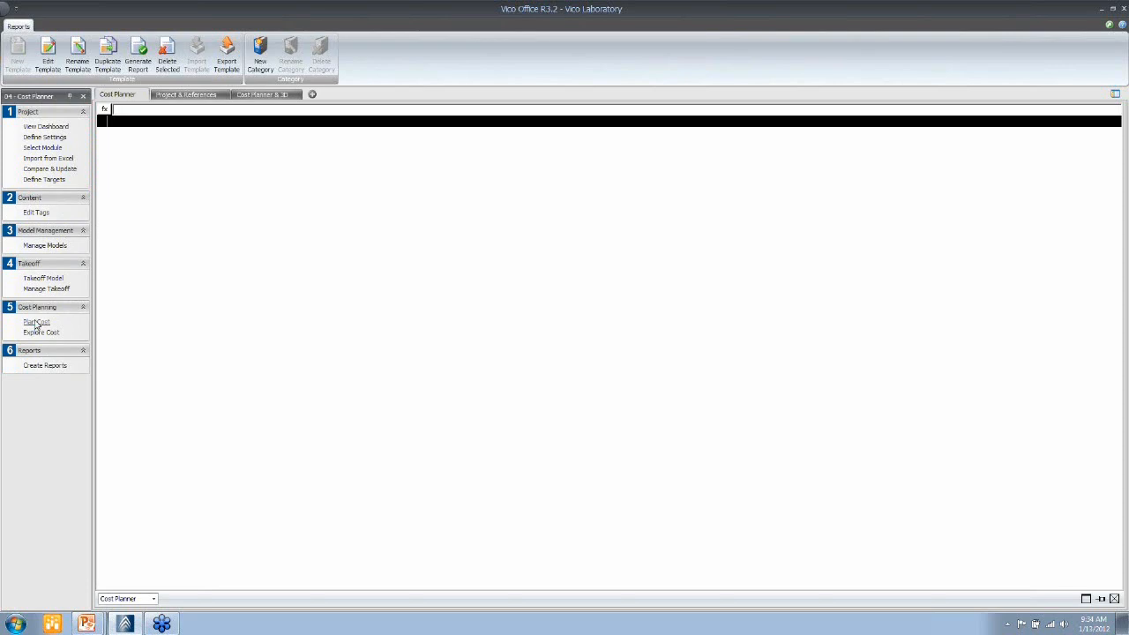
click(36, 322)
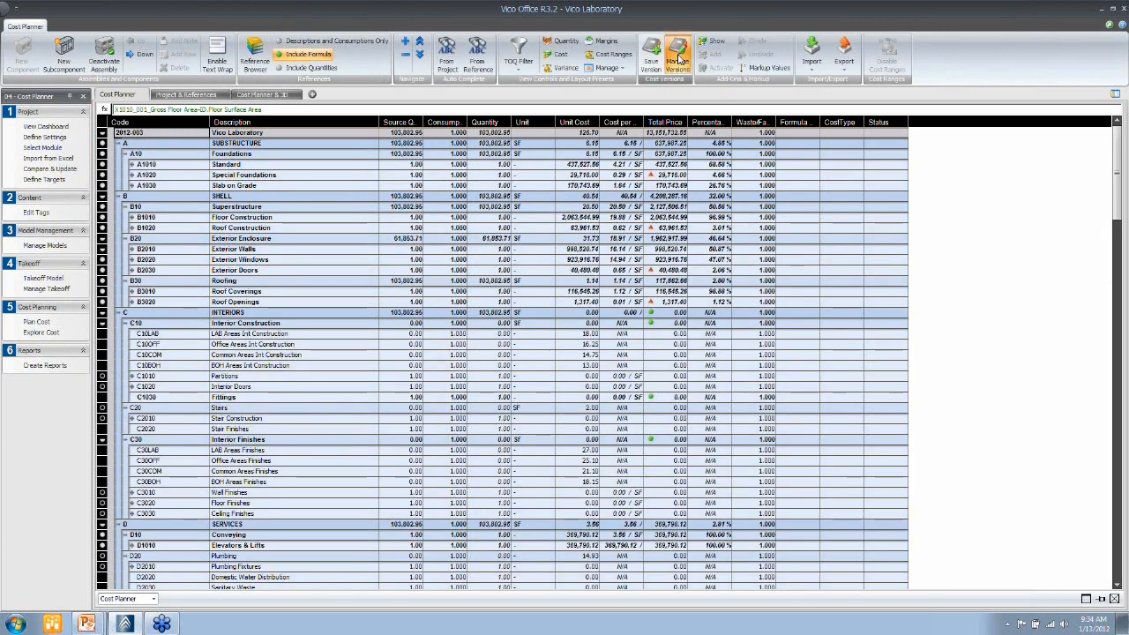
click(678, 53)
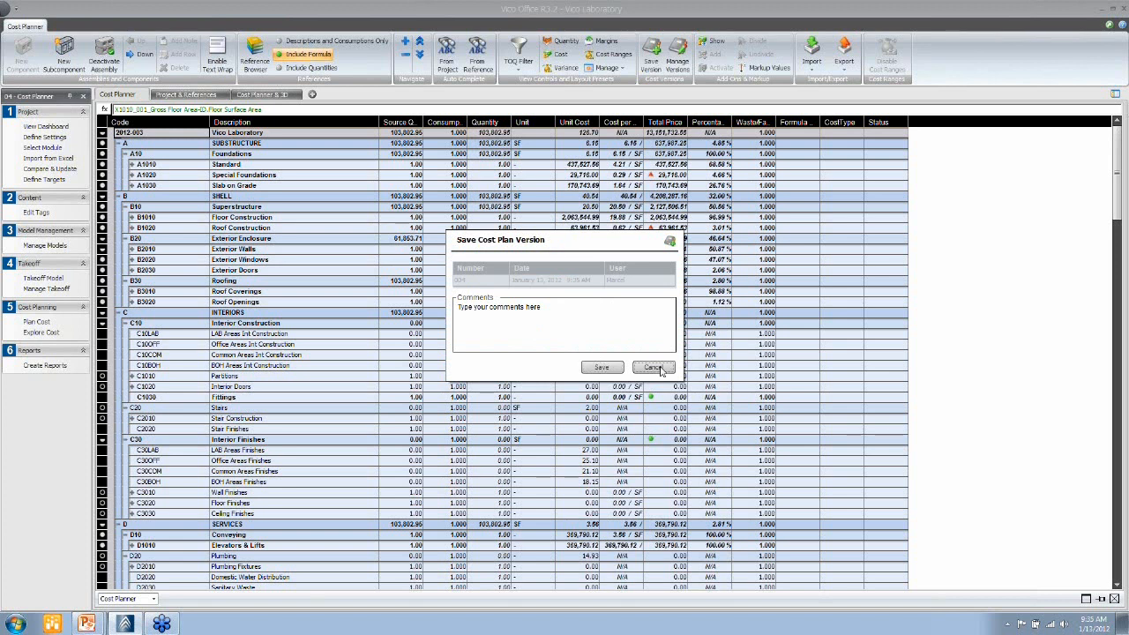
click(653, 367)
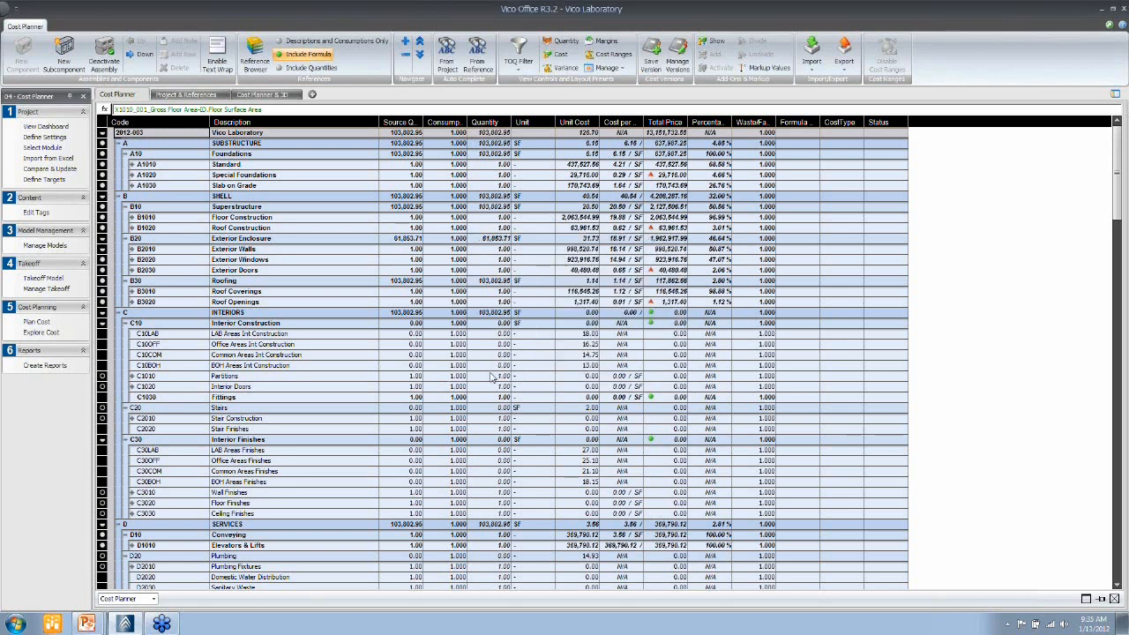
mouse_move(472, 352)
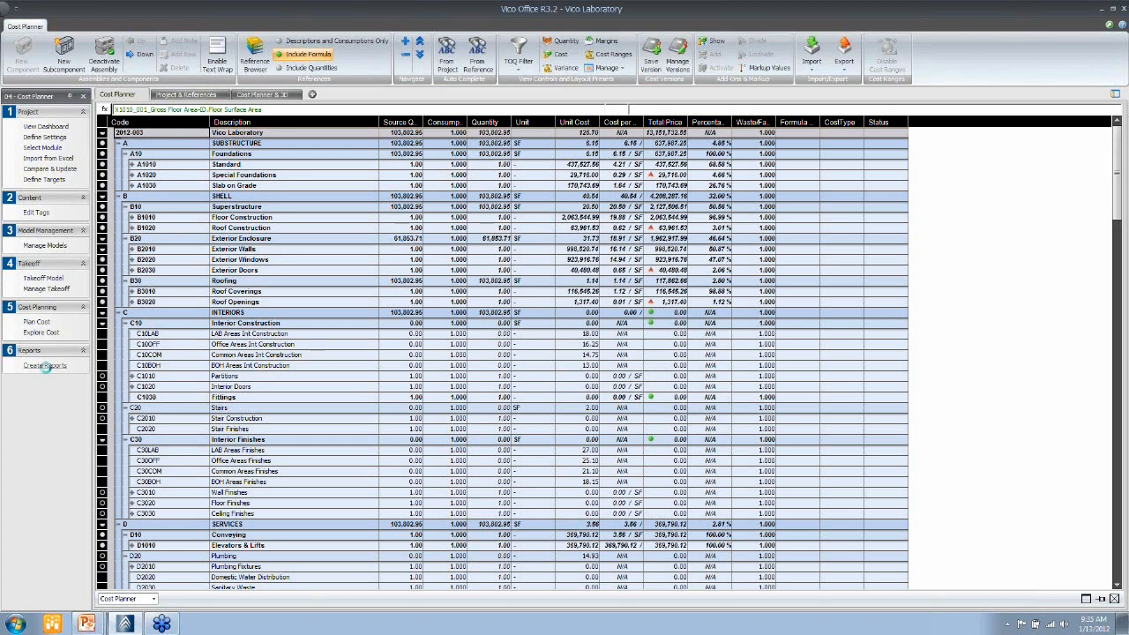
Pick 6 - Cost Variance Report with left version 2_Cost Plan v02 and right 3_Cost Plan v03.
click(44, 365)
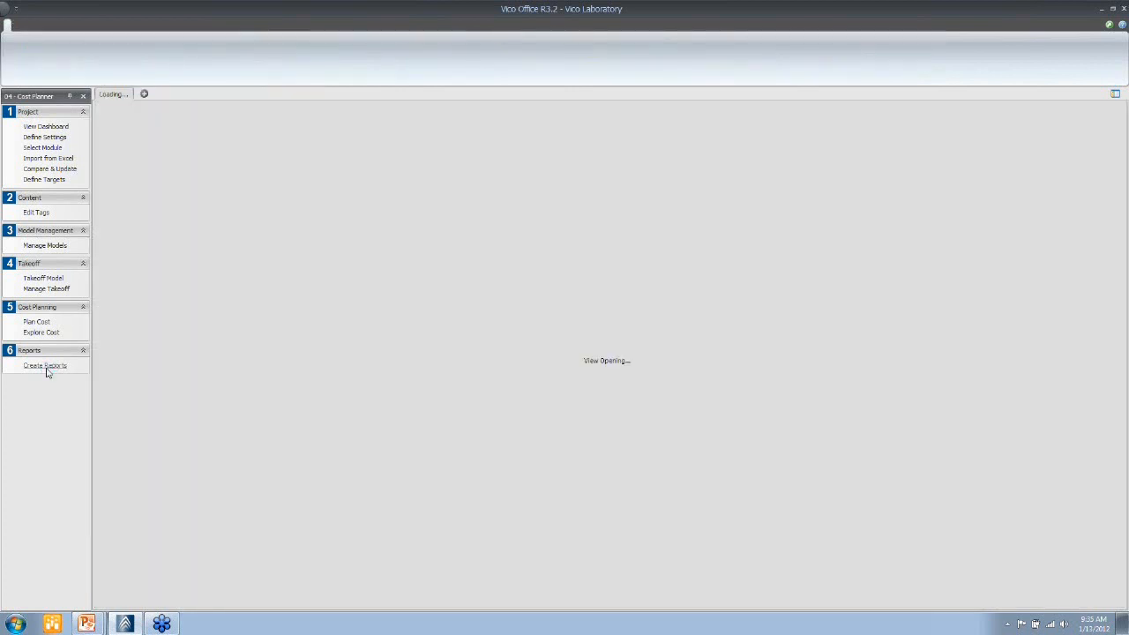
click(44, 365)
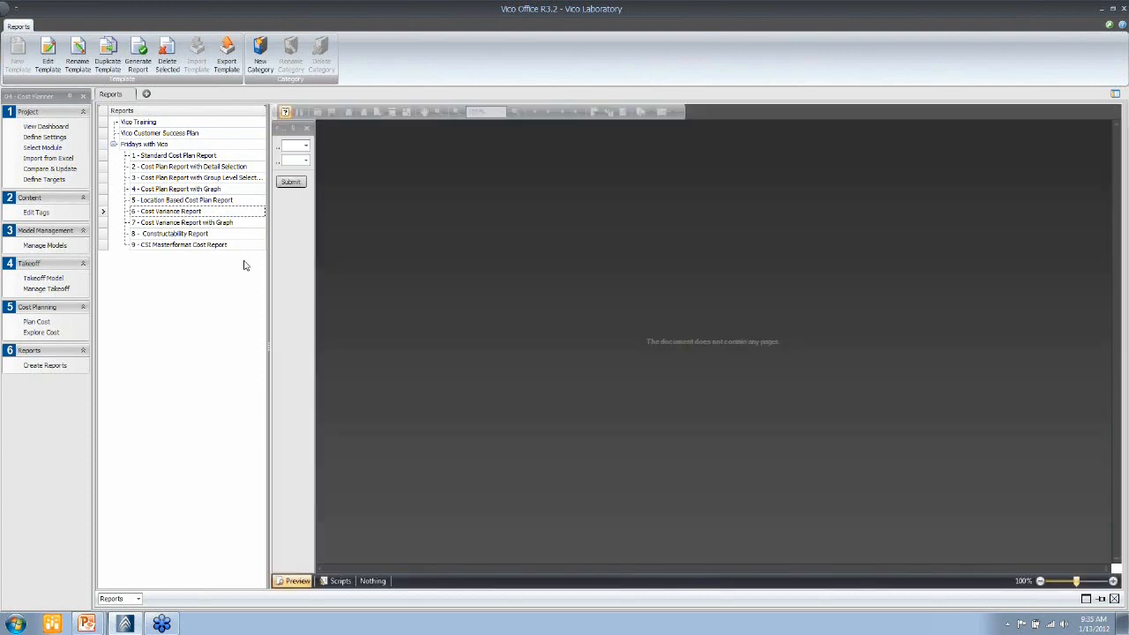
mouse_move(316, 261)
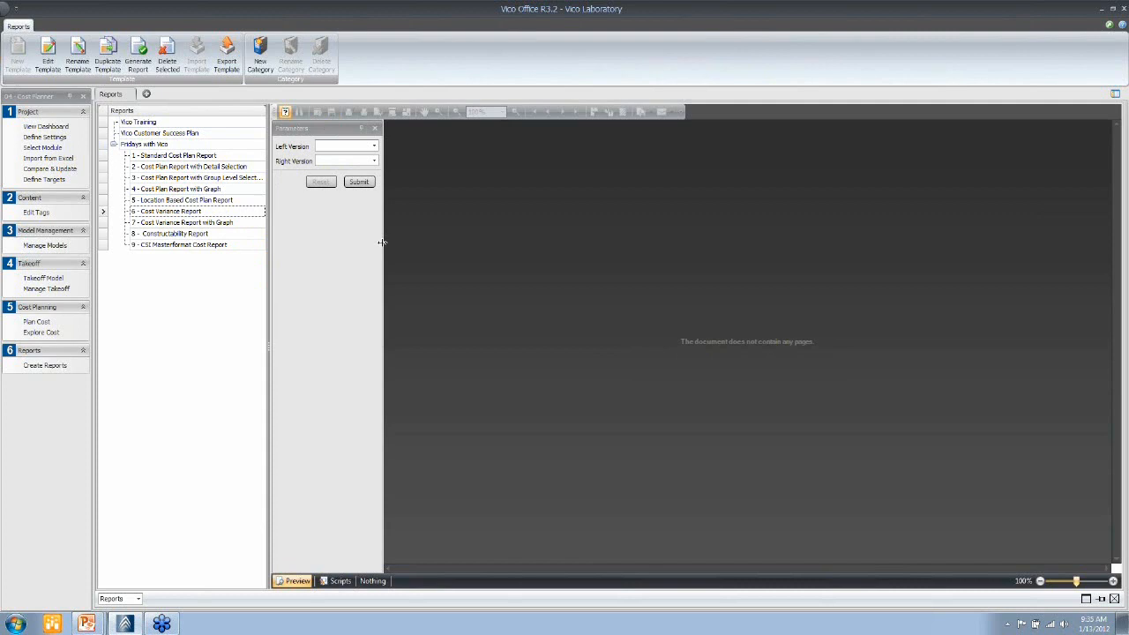
mouse_move(383, 238)
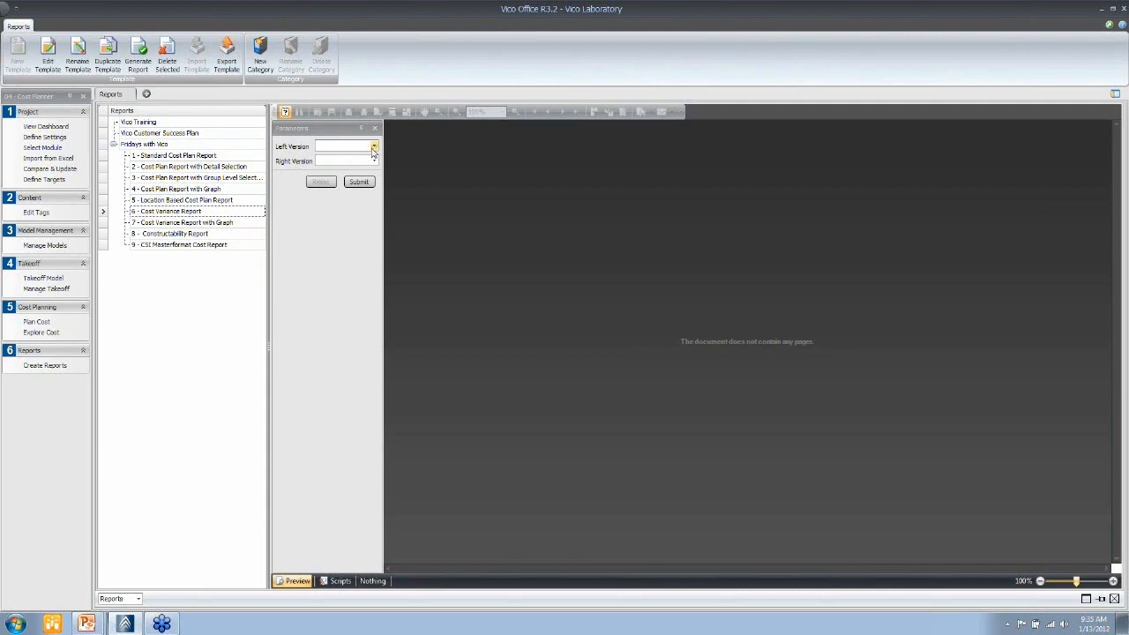
click(373, 146)
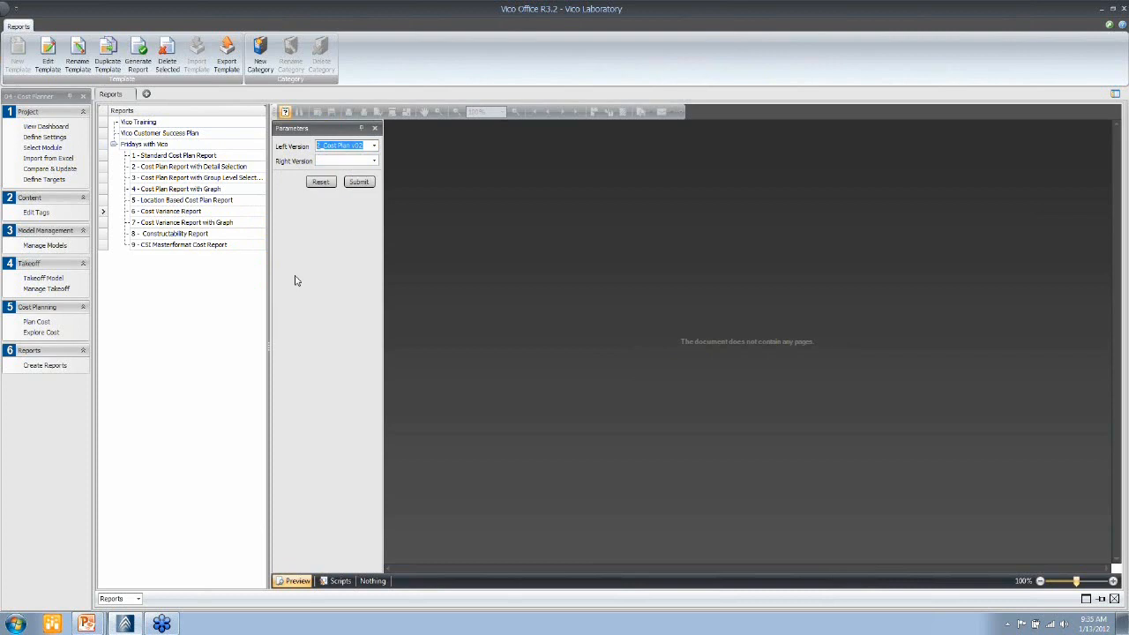
click(374, 161)
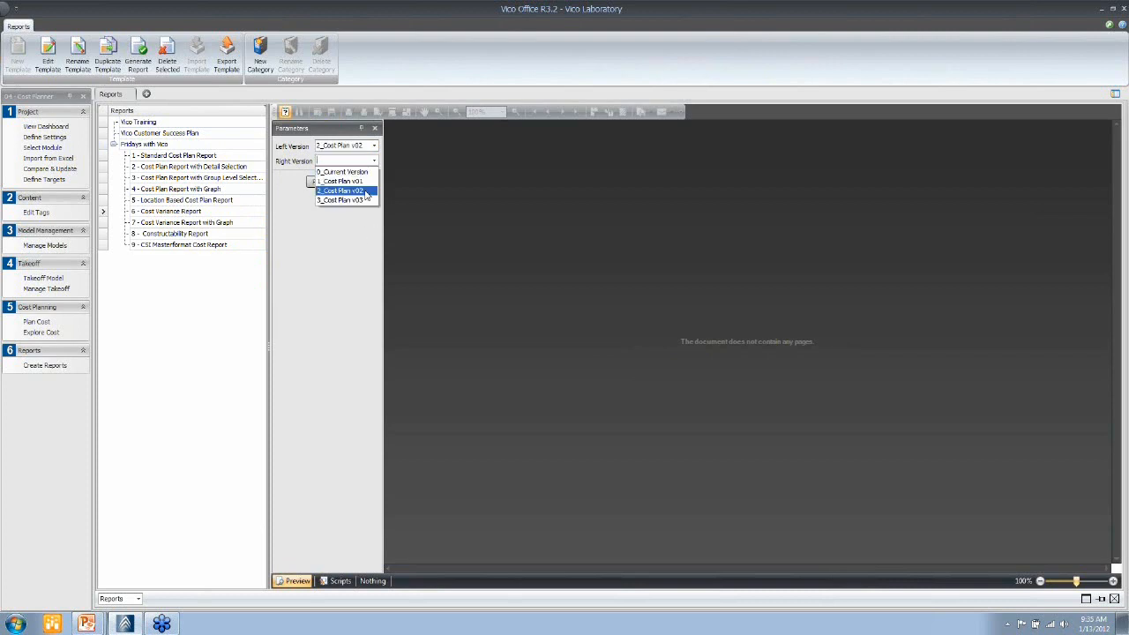
click(340, 190)
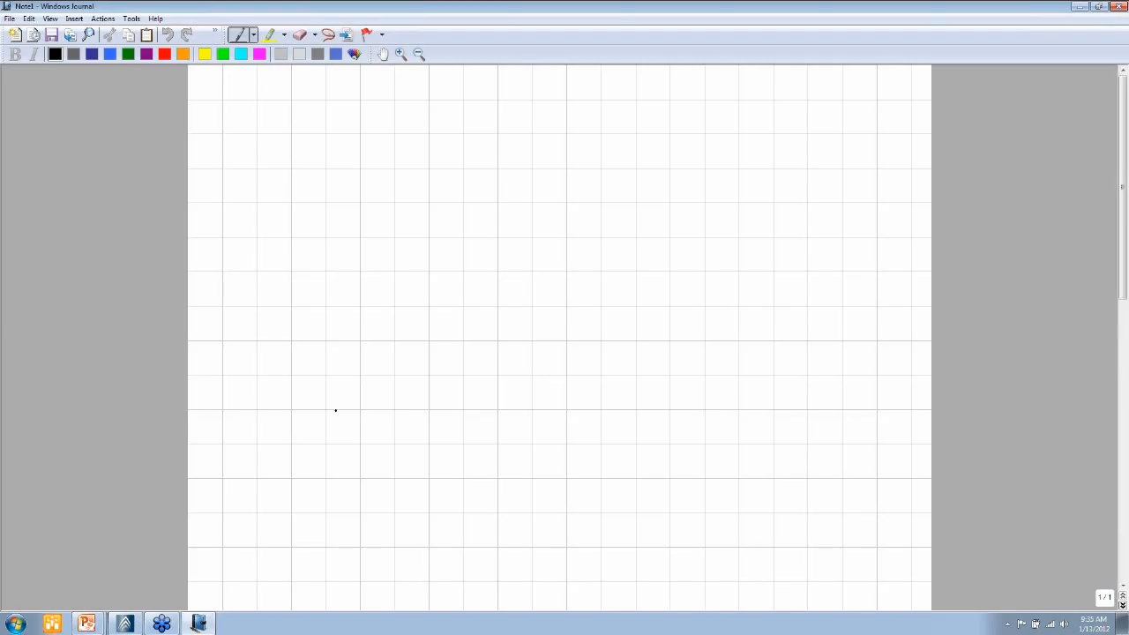
Draw a horizontal timeline with an end mark, tick marks and a time arrow below.
drag(265, 383, 265, 433)
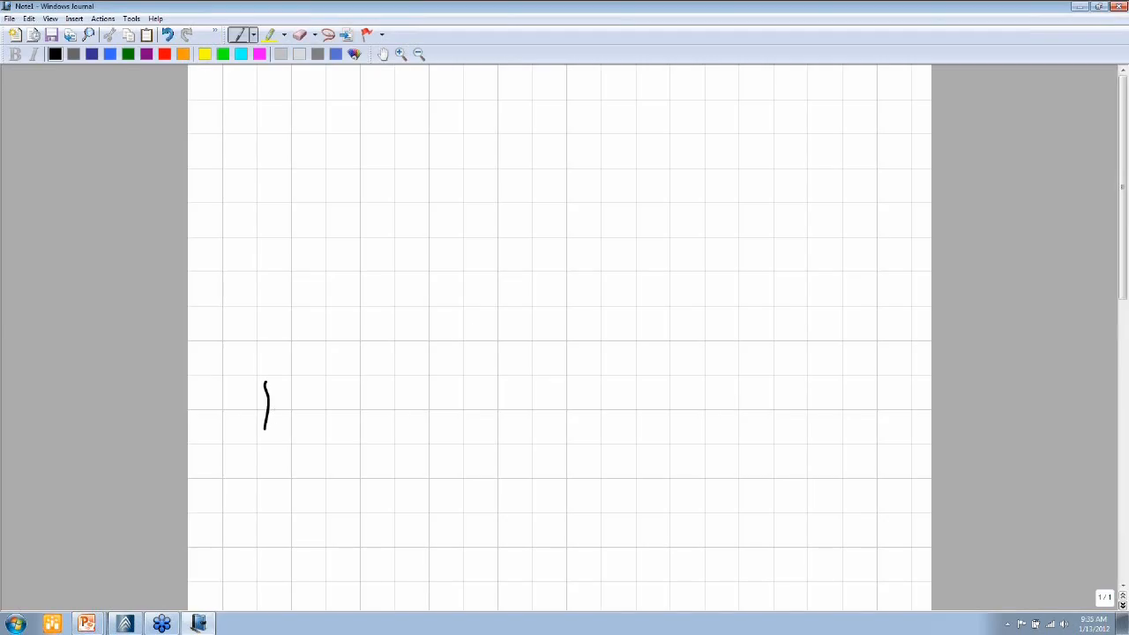
drag(260, 411, 847, 406)
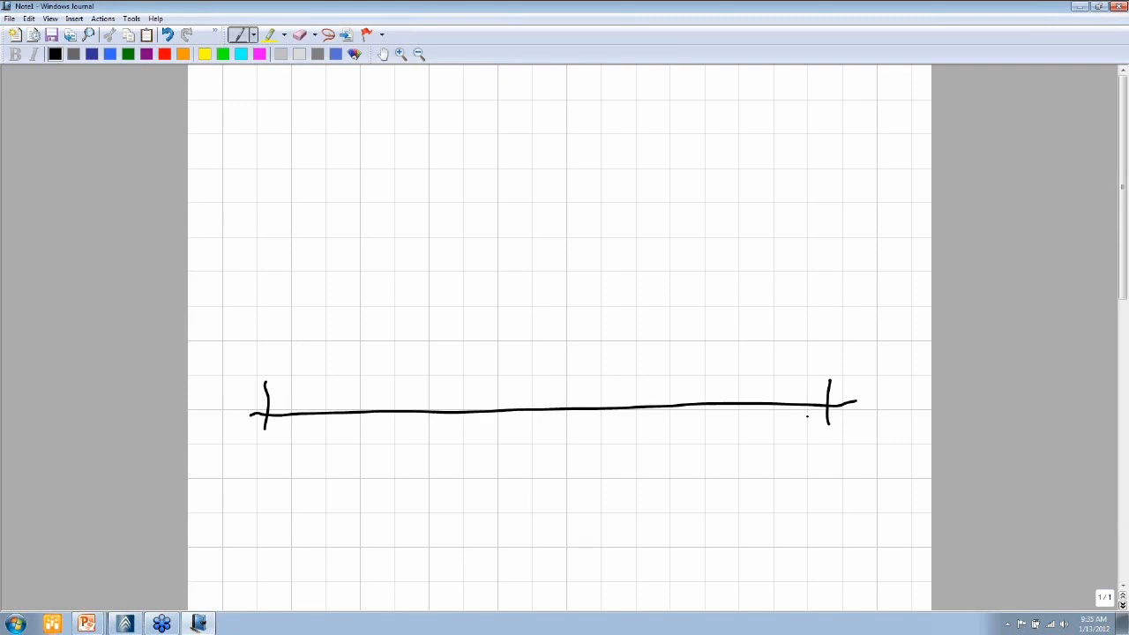
mouse_move(136, 453)
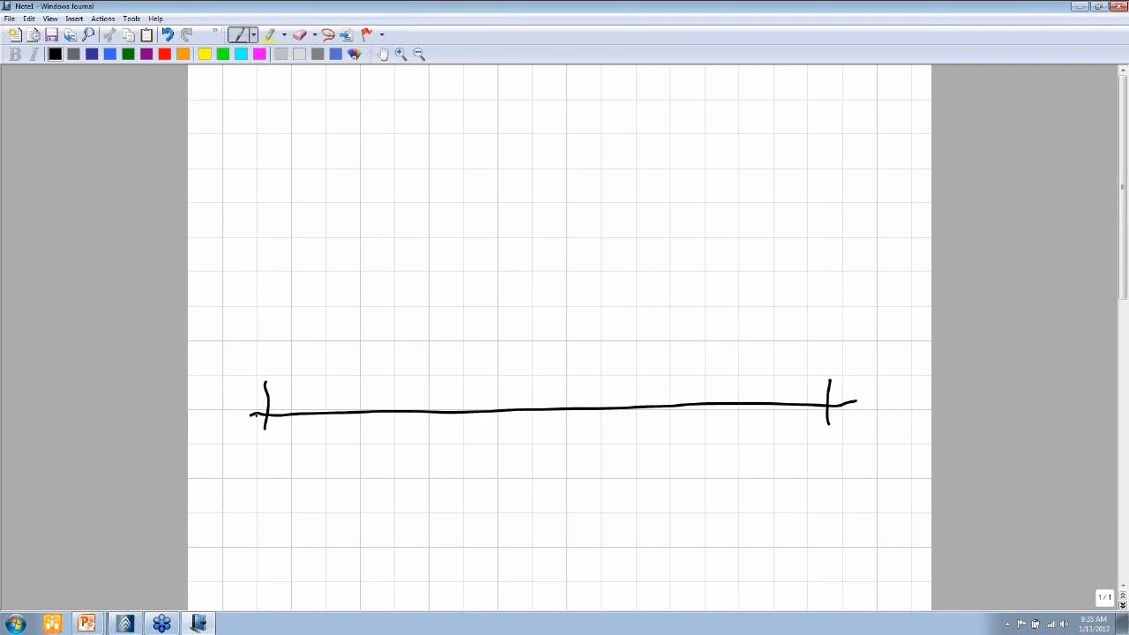
drag(269, 476, 423, 471)
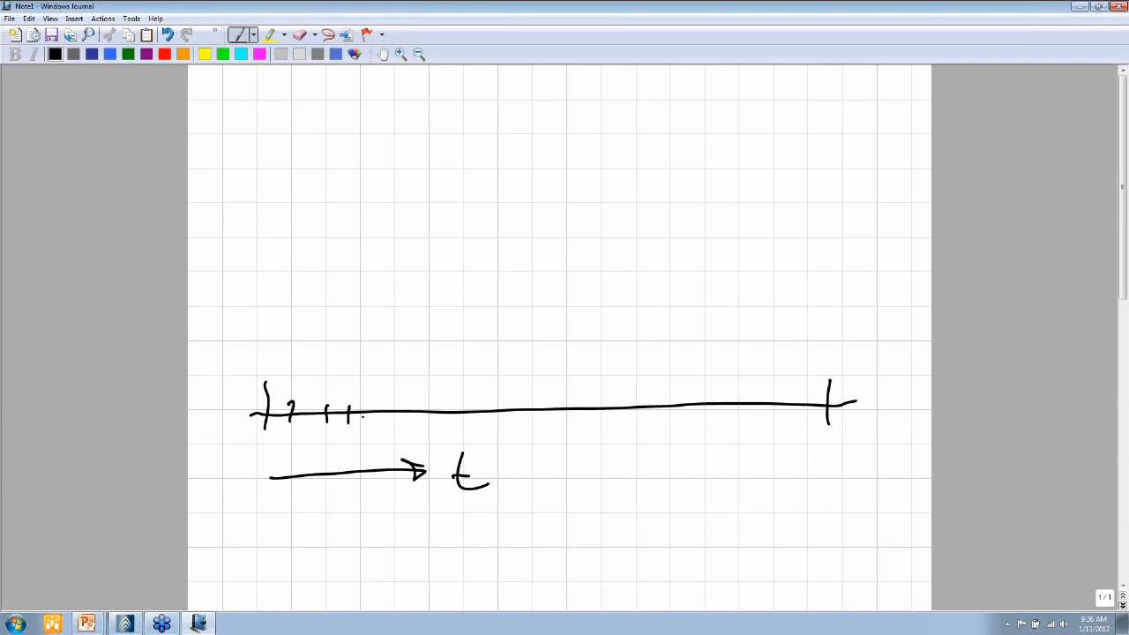
drag(362, 415, 441, 415)
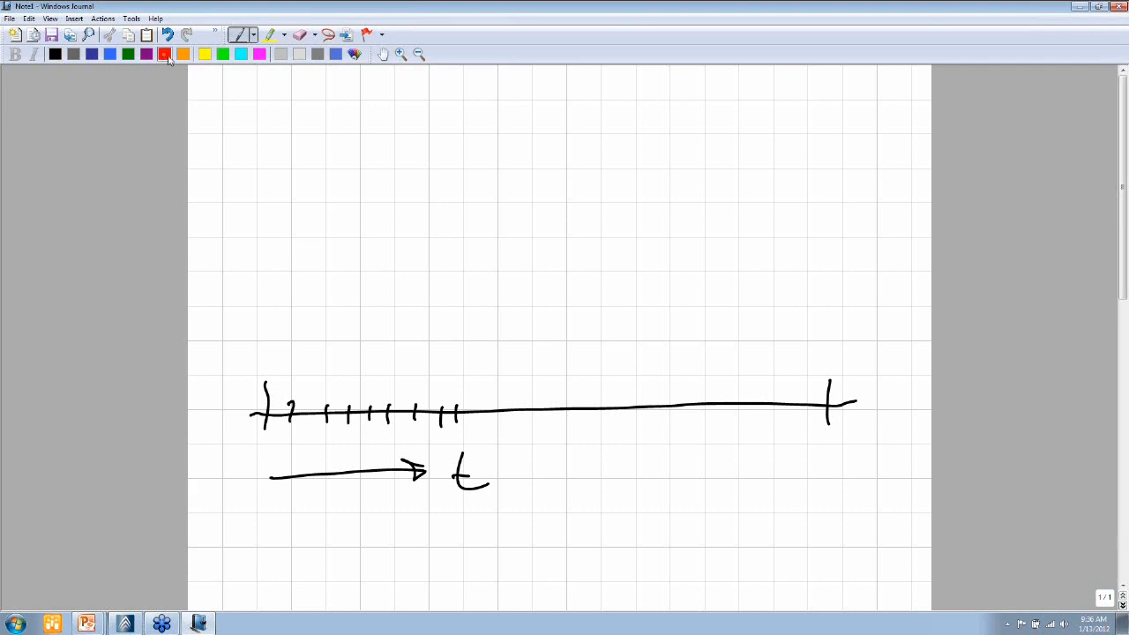
Mark versions 2 and 3 on the timeline in red.
drag(479, 357, 479, 428)
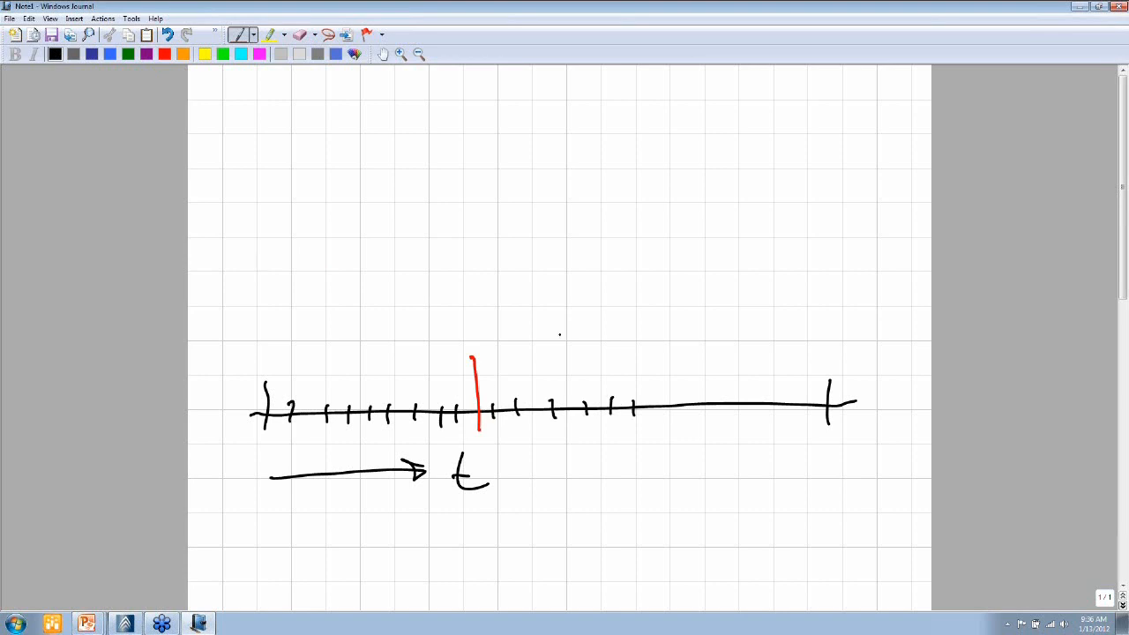
drag(467, 357, 479, 339)
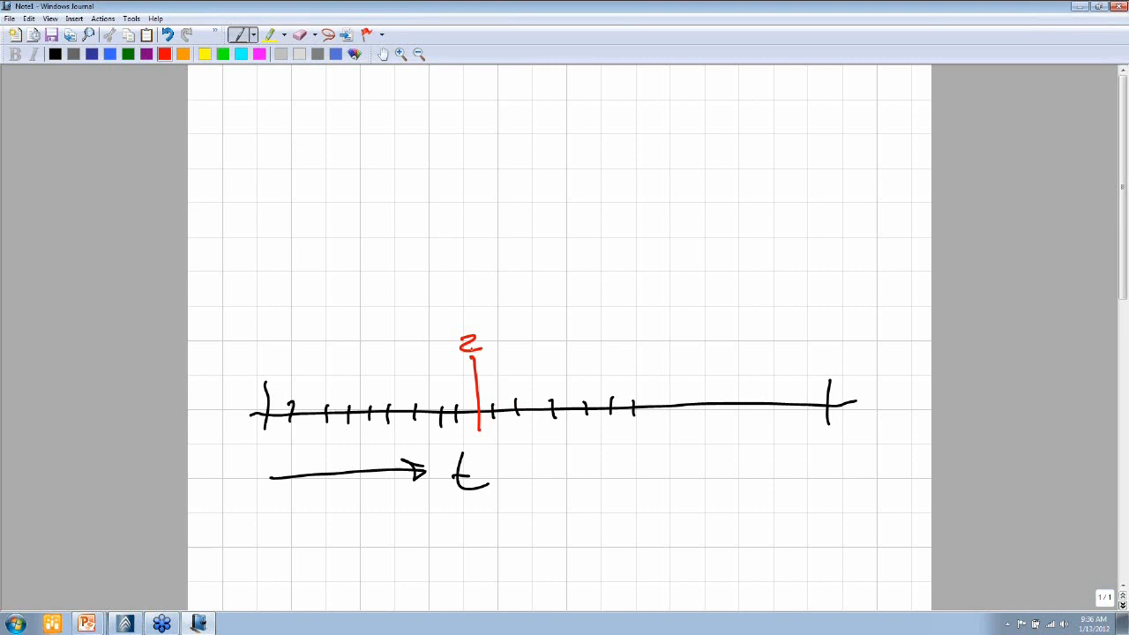
drag(663, 380, 663, 423)
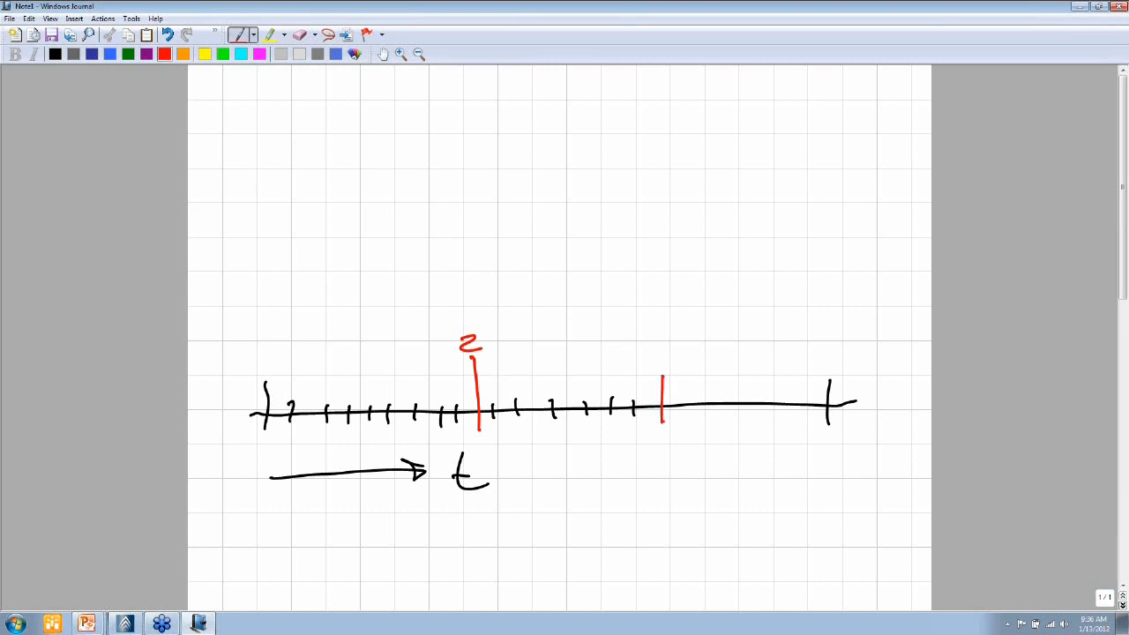
drag(653, 362, 657, 344)
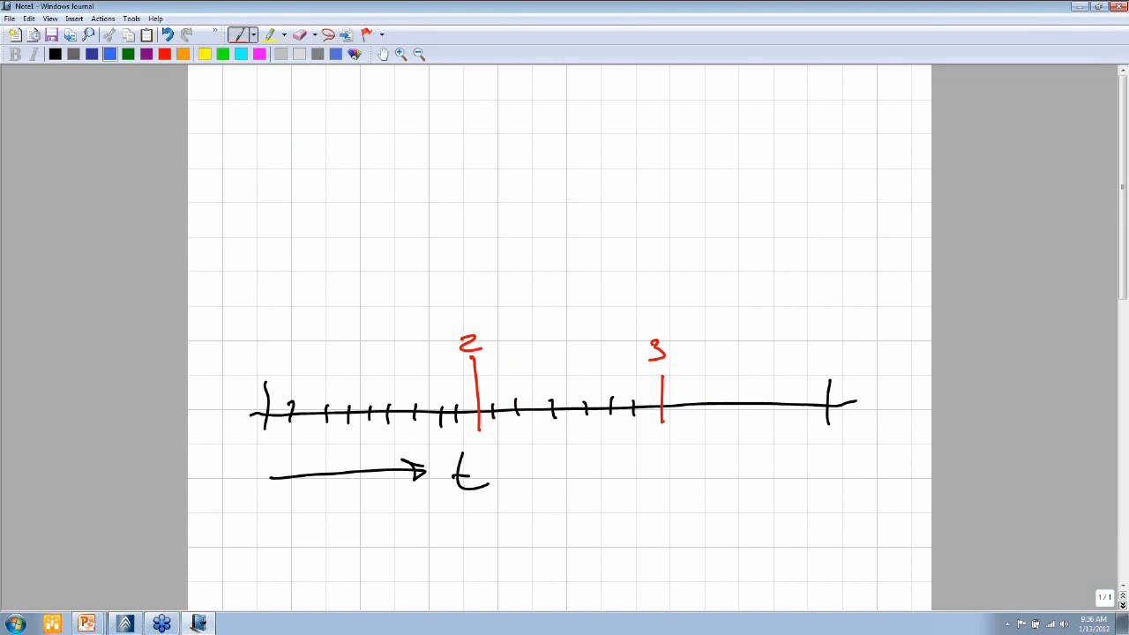
Draw the blue change arrow between 2 and 3 and write the quantity note.
drag(483, 386, 644, 384)
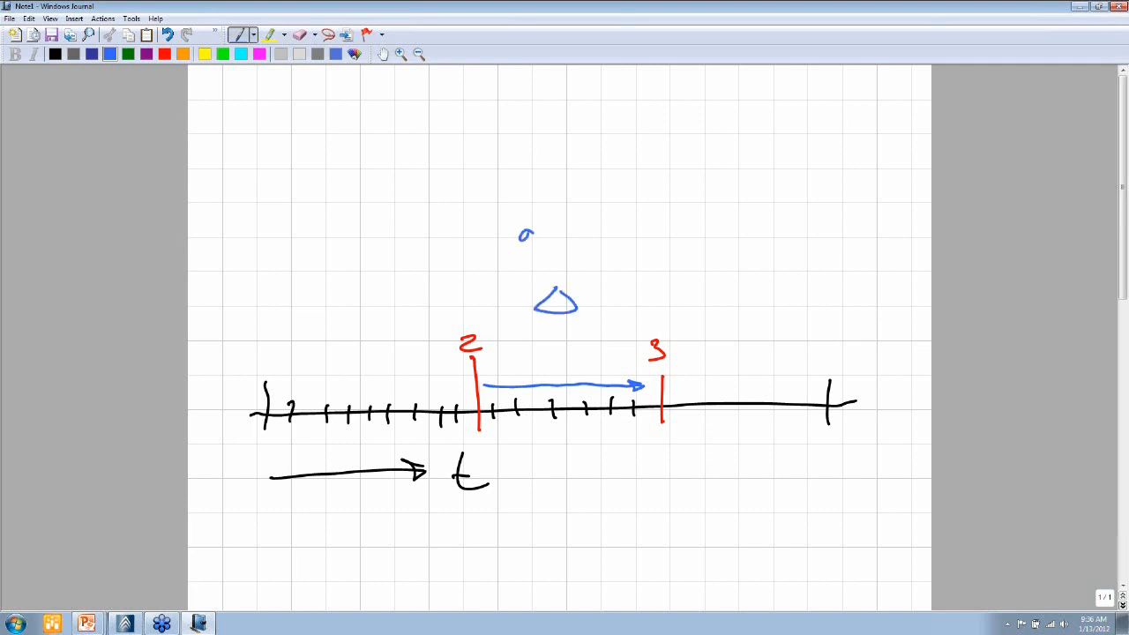
drag(520, 238, 626, 238)
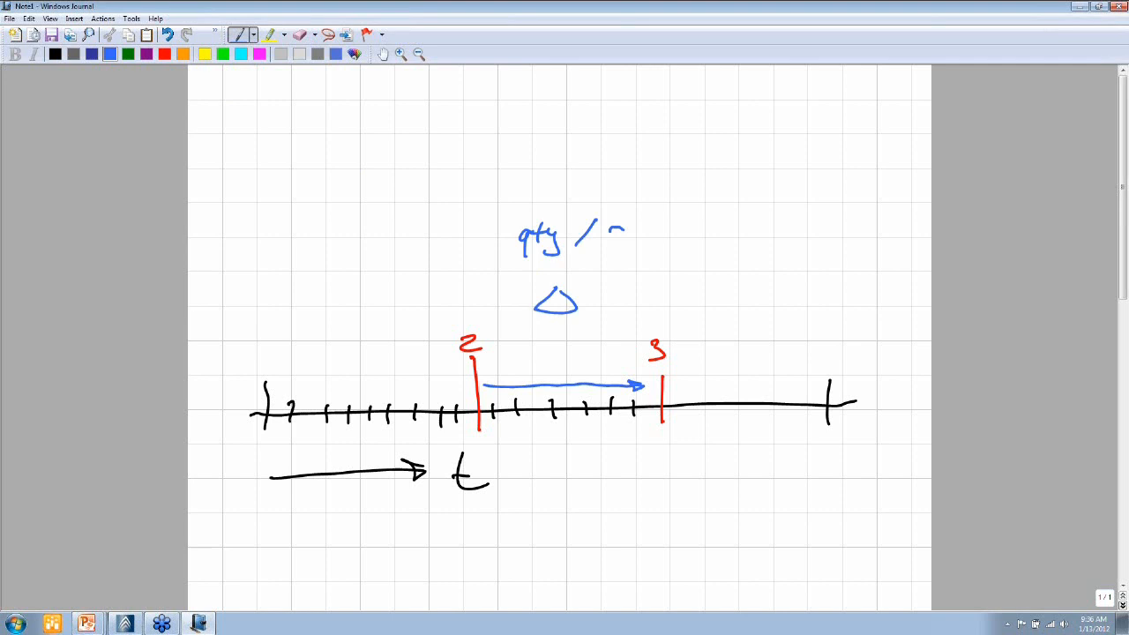
drag(613, 228, 613, 261)
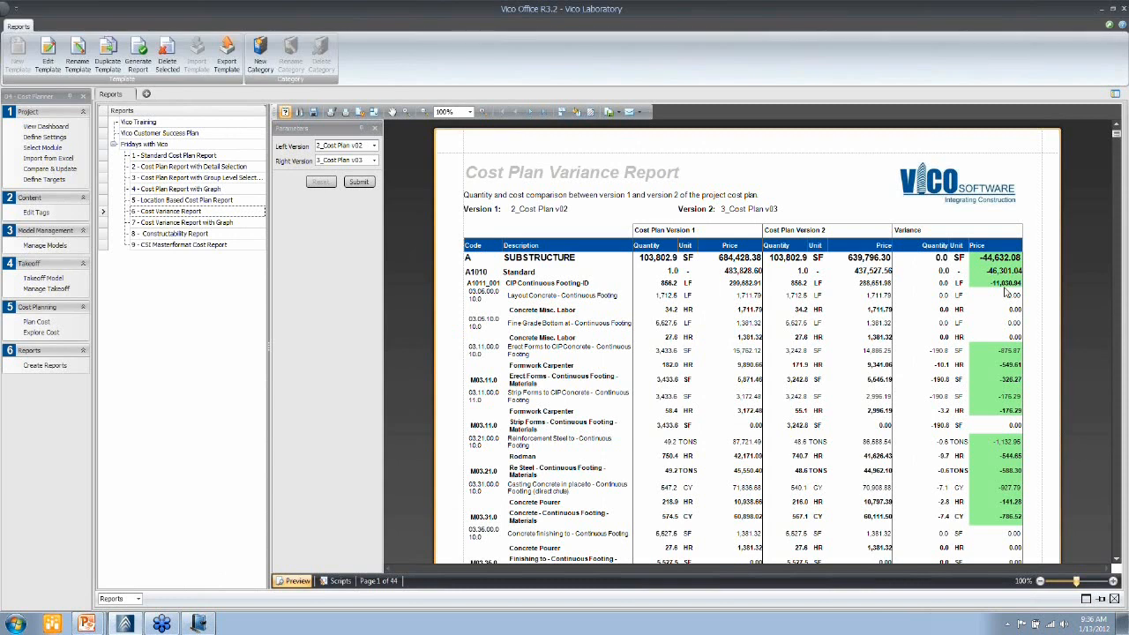
mouse_move(979, 271)
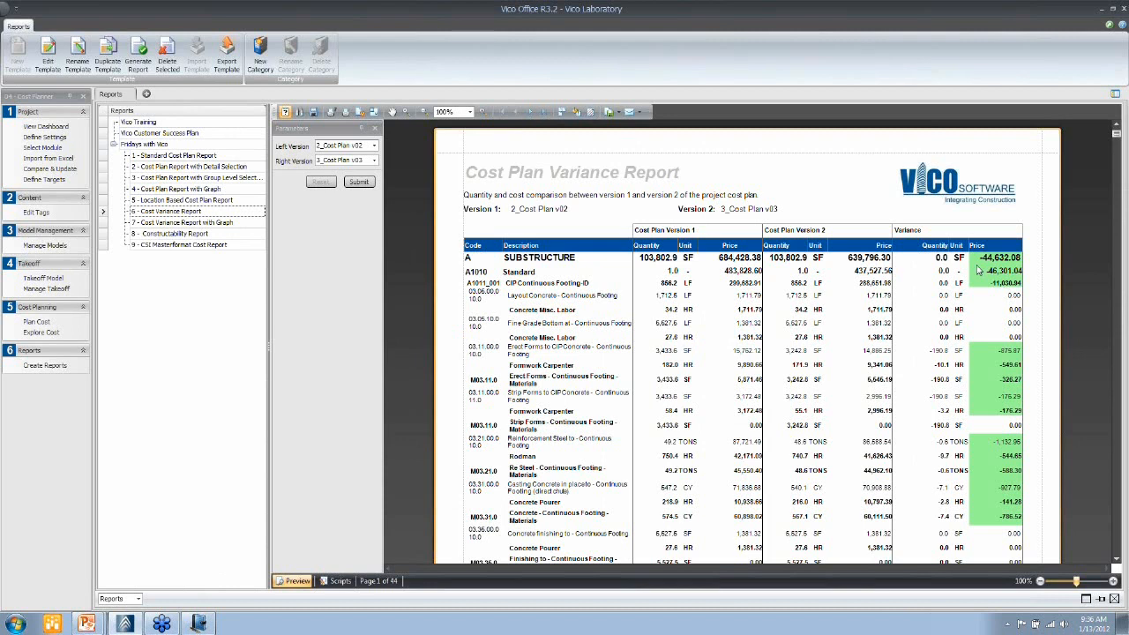
mouse_move(1002, 284)
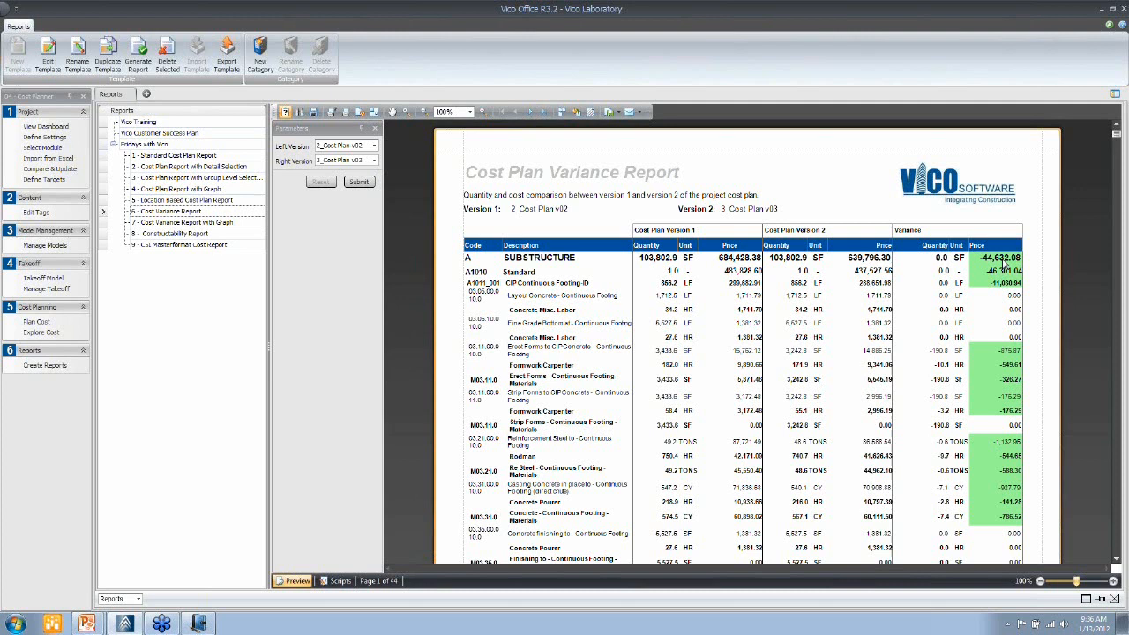
mouse_move(1010, 260)
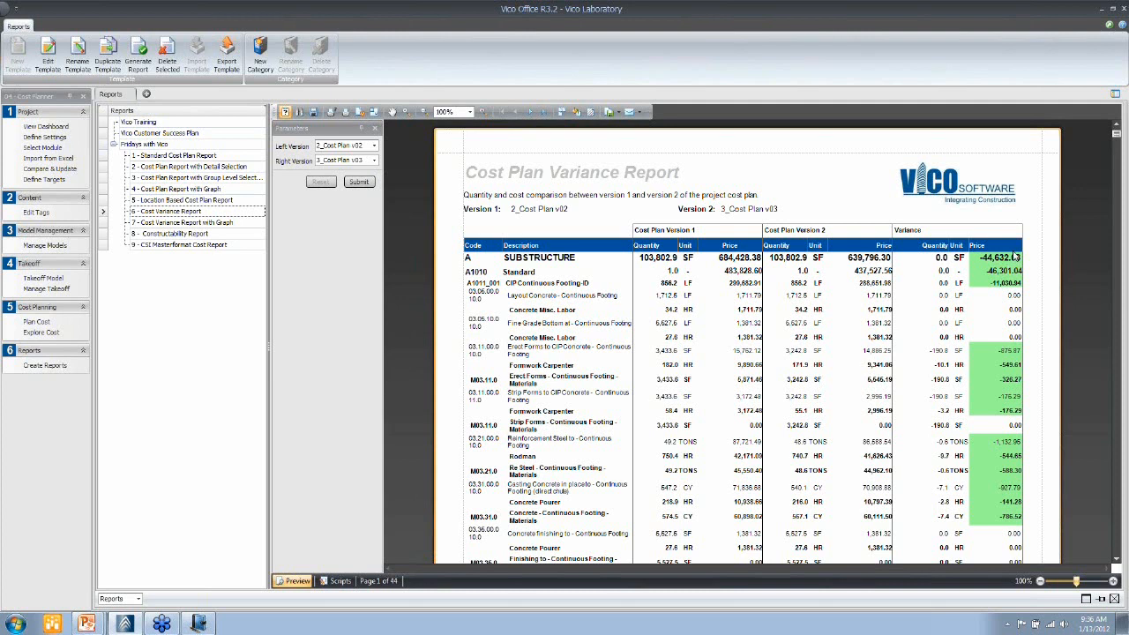
mouse_move(1117, 134)
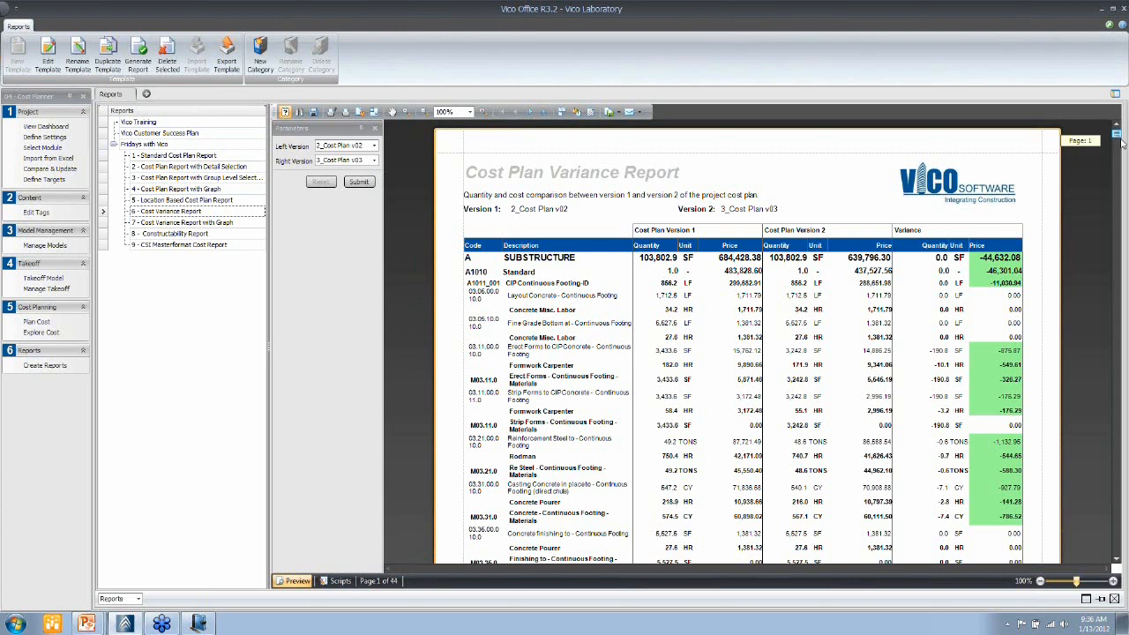
Scroll the Cost Variance Report to page 3 to review green and red variance cells.
scroll(down, 3)
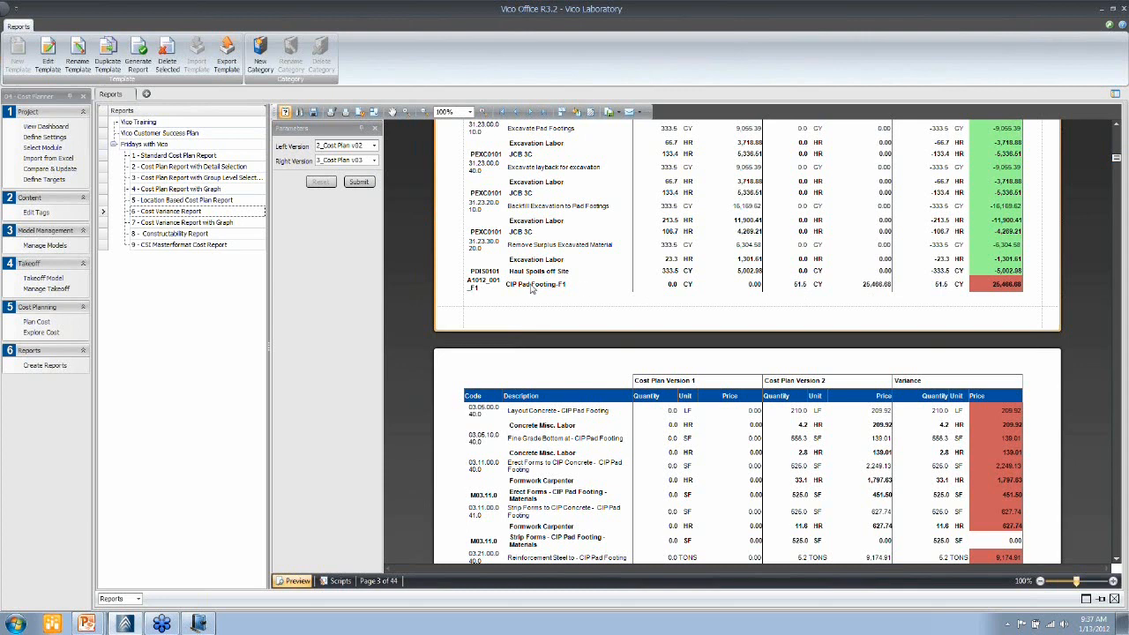
mouse_move(679, 292)
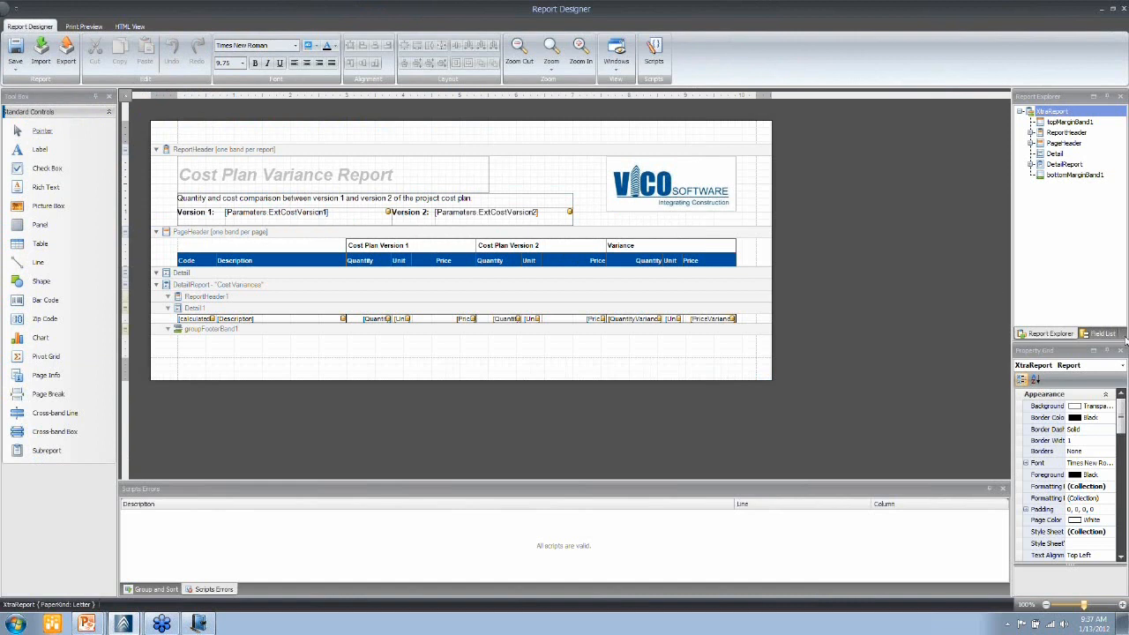
Inspect the template's Field List parameters, then close Report Designer.
click(1102, 333)
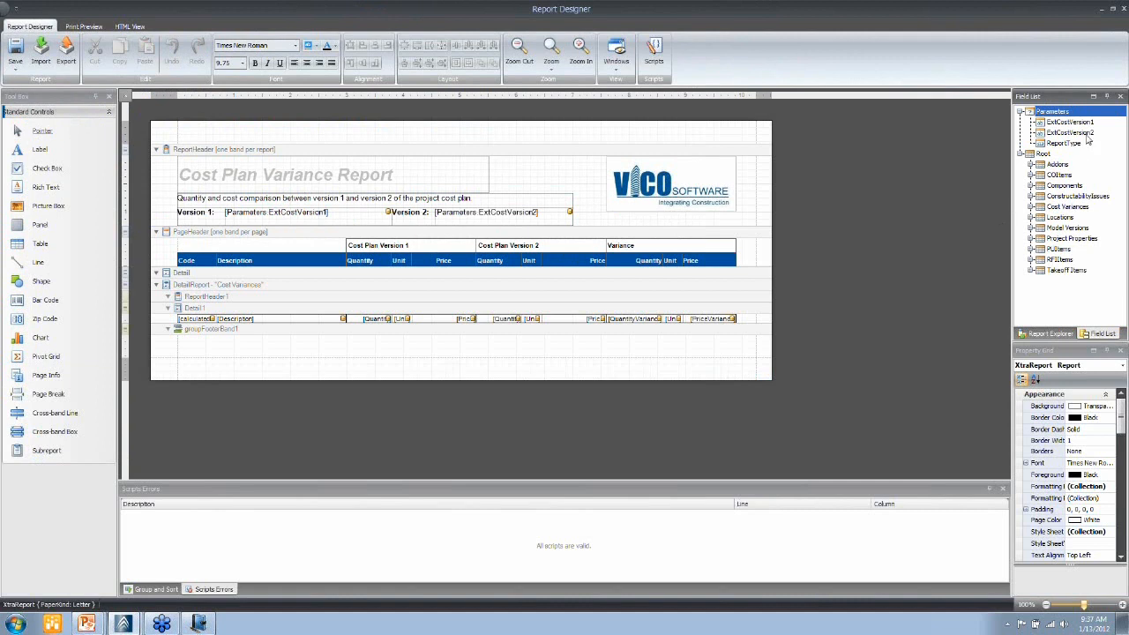
click(1070, 133)
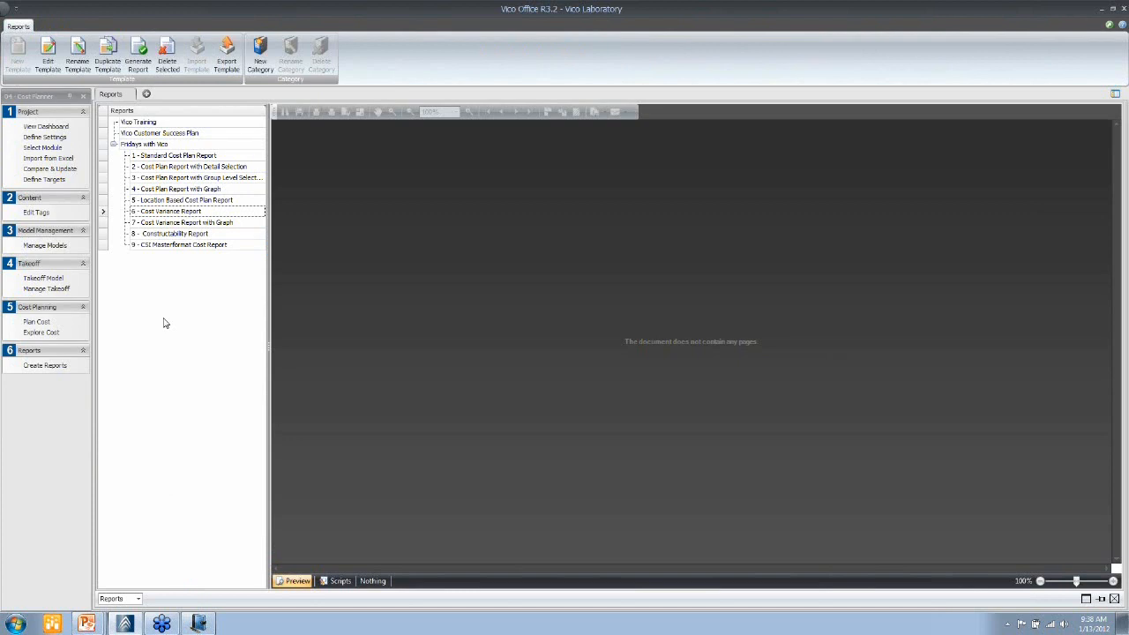
Generate 7 - Cost Variance Report with Graph for 2_Cost Plan v02 versus 3_Cost Plan v03.
click(180, 222)
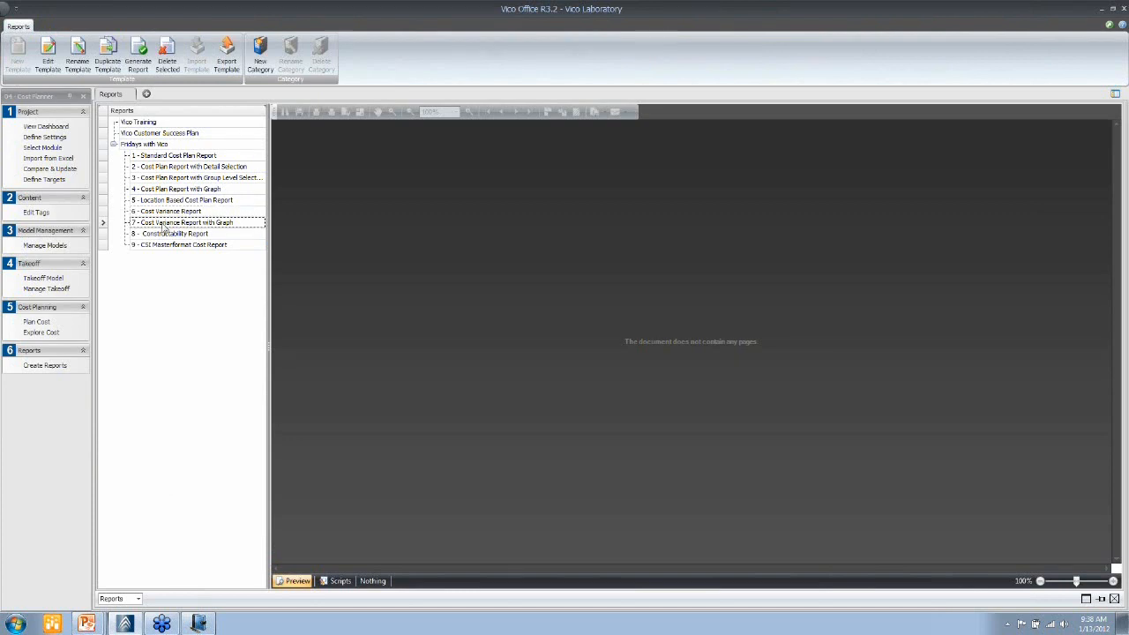
right_click(181, 223)
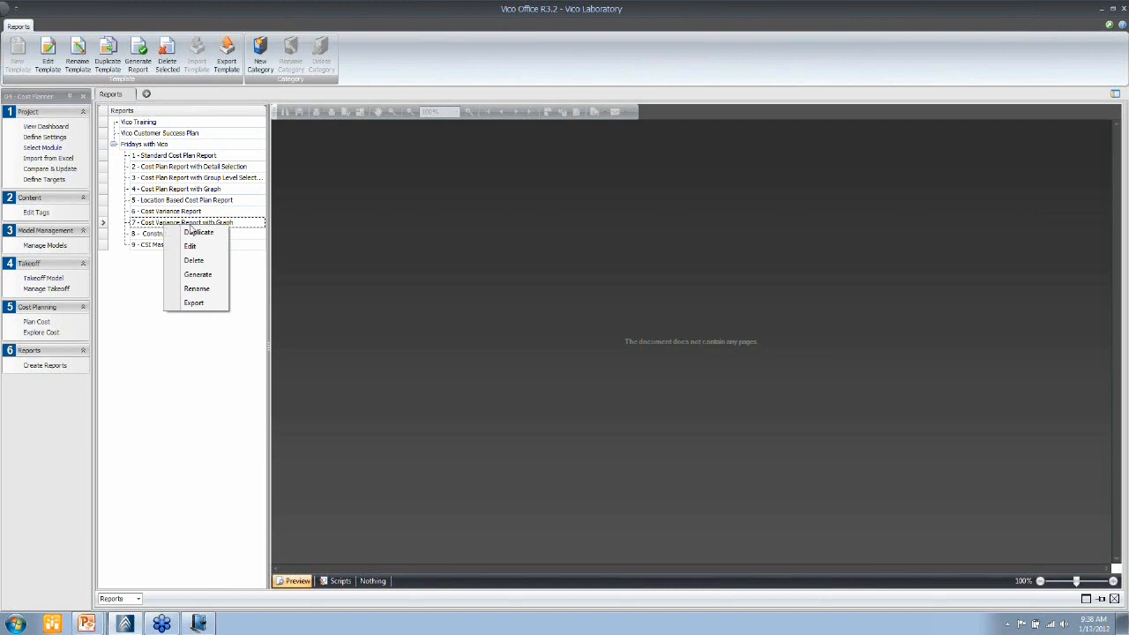
mouse_move(198, 275)
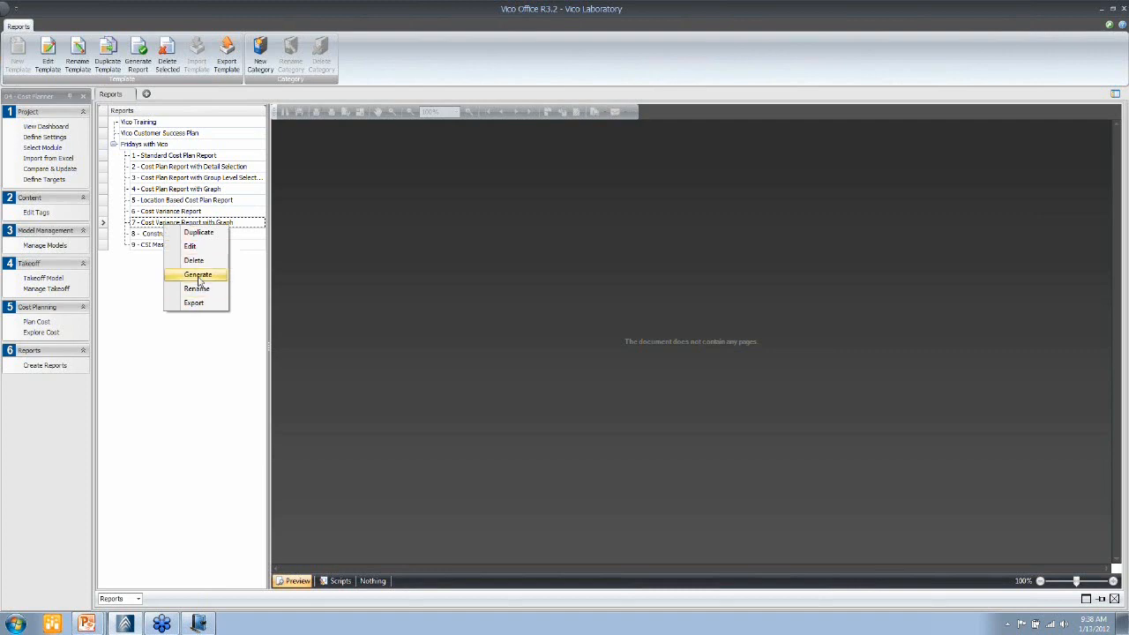
click(198, 274)
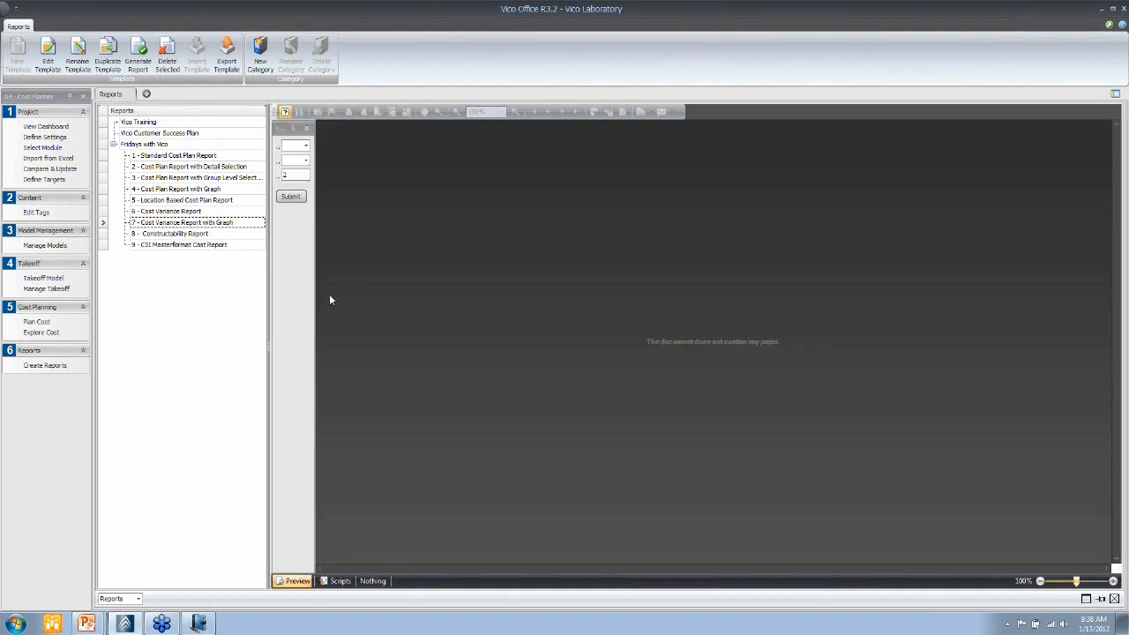
click(294, 144)
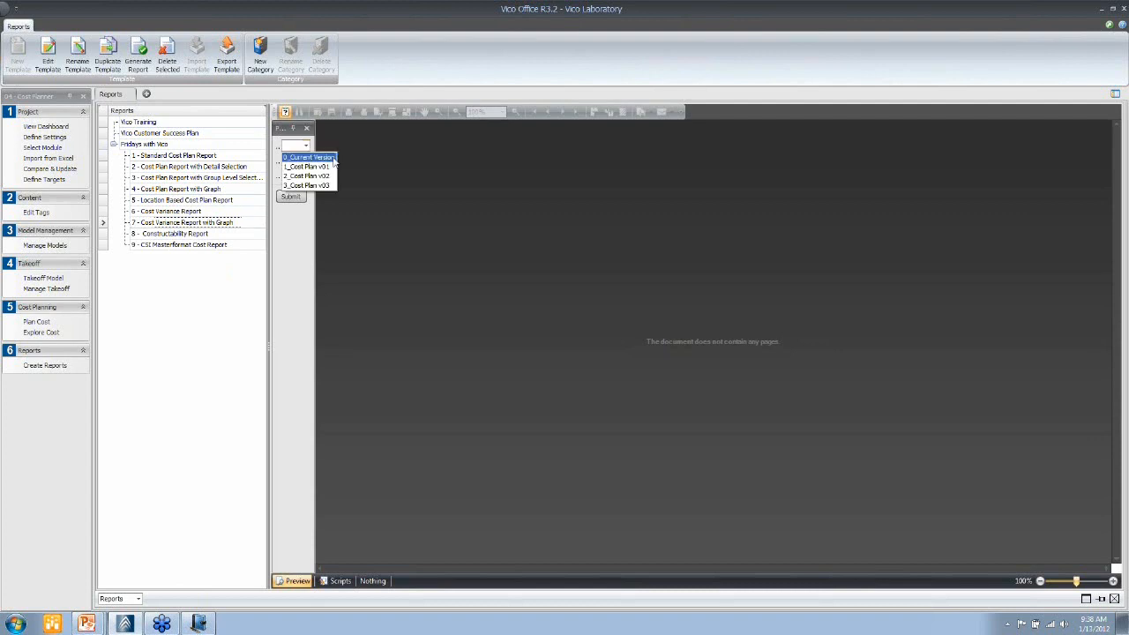
click(306, 190)
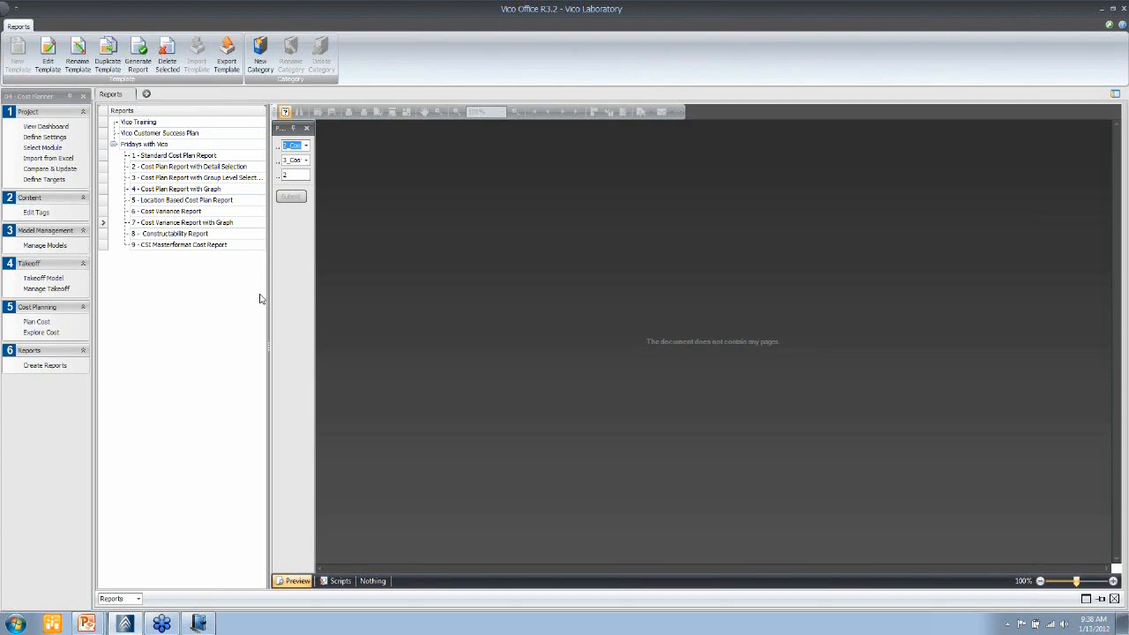
click(291, 196)
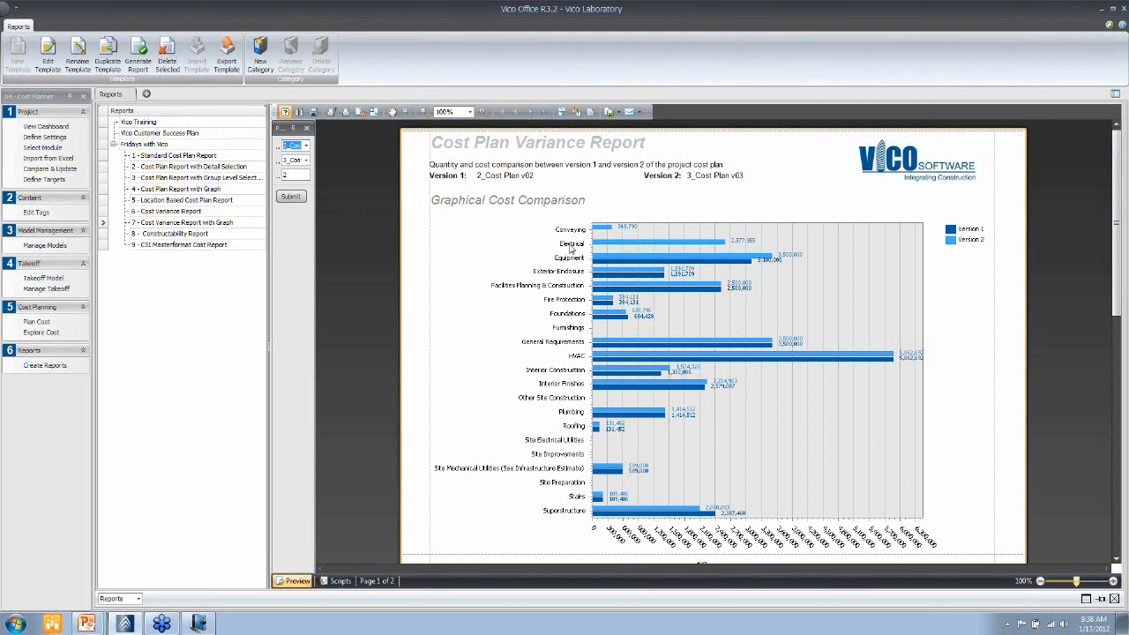
mouse_move(736, 183)
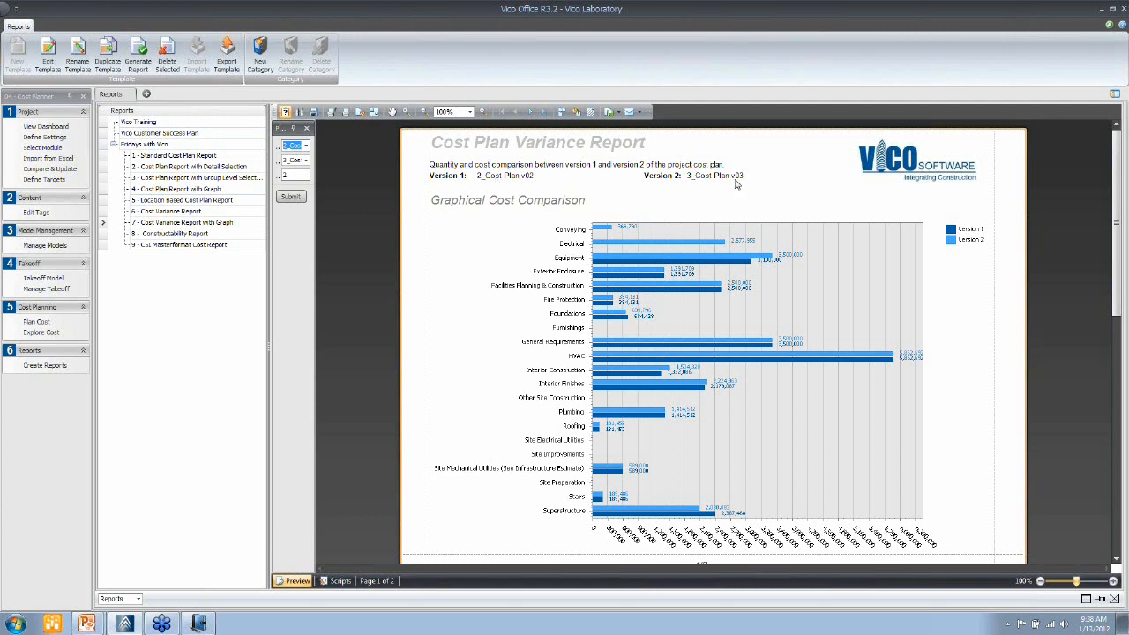
mouse_move(653, 245)
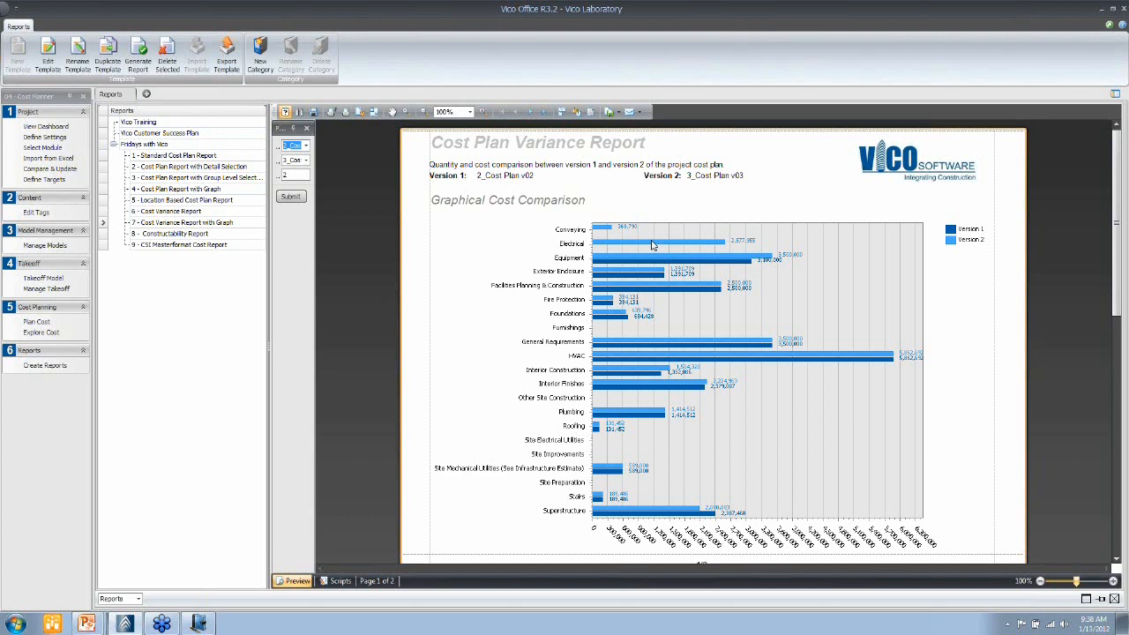
mouse_move(540, 198)
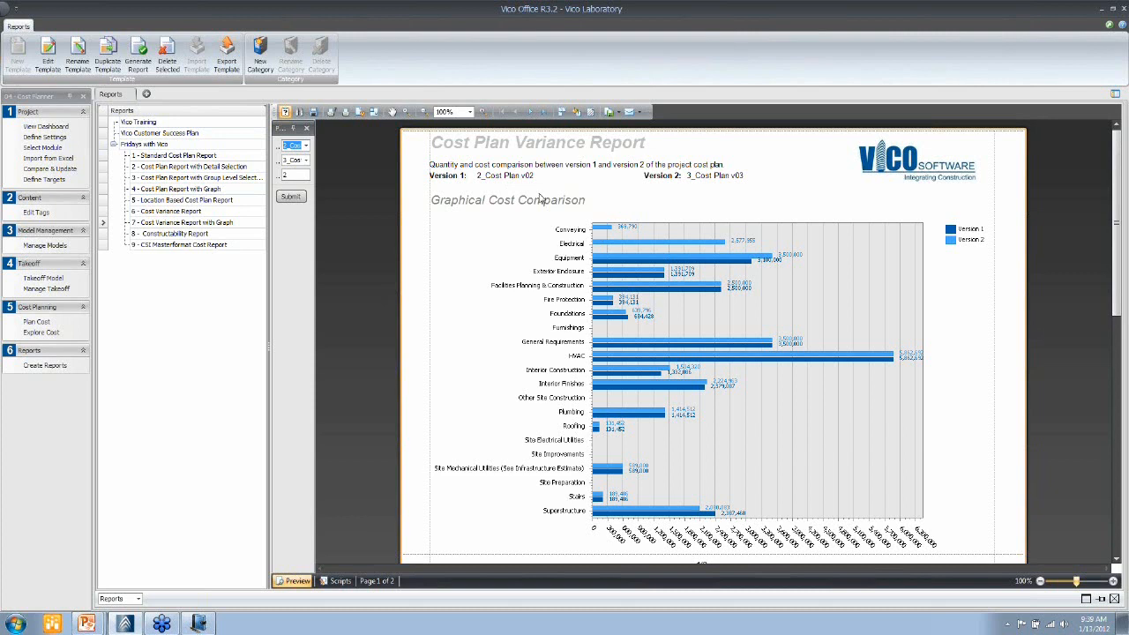
mouse_move(672, 184)
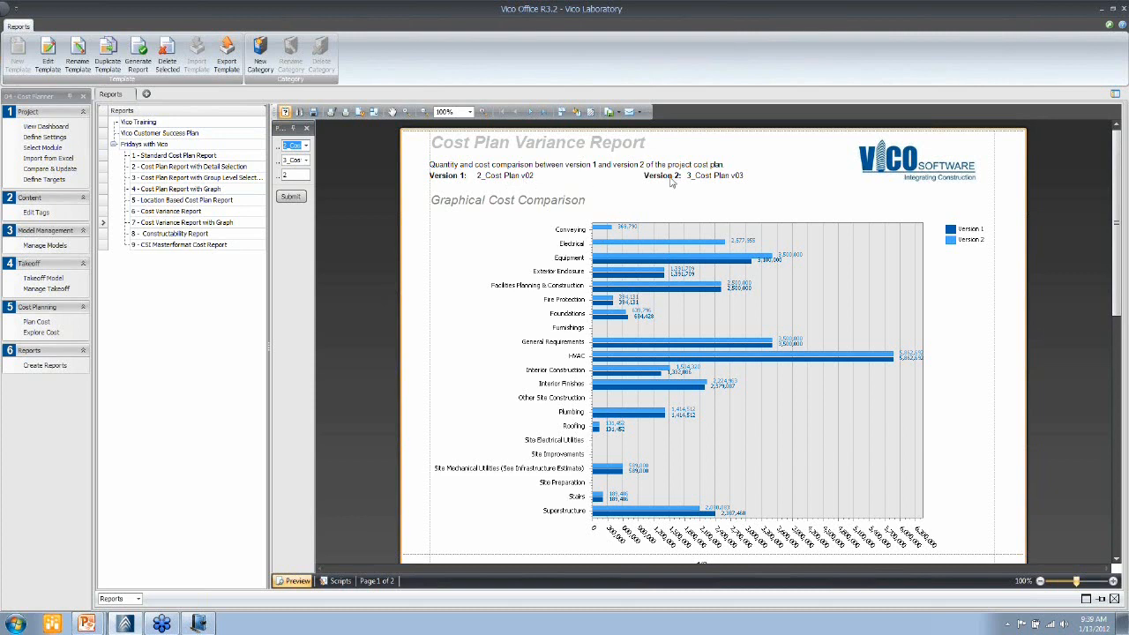
mouse_move(749, 207)
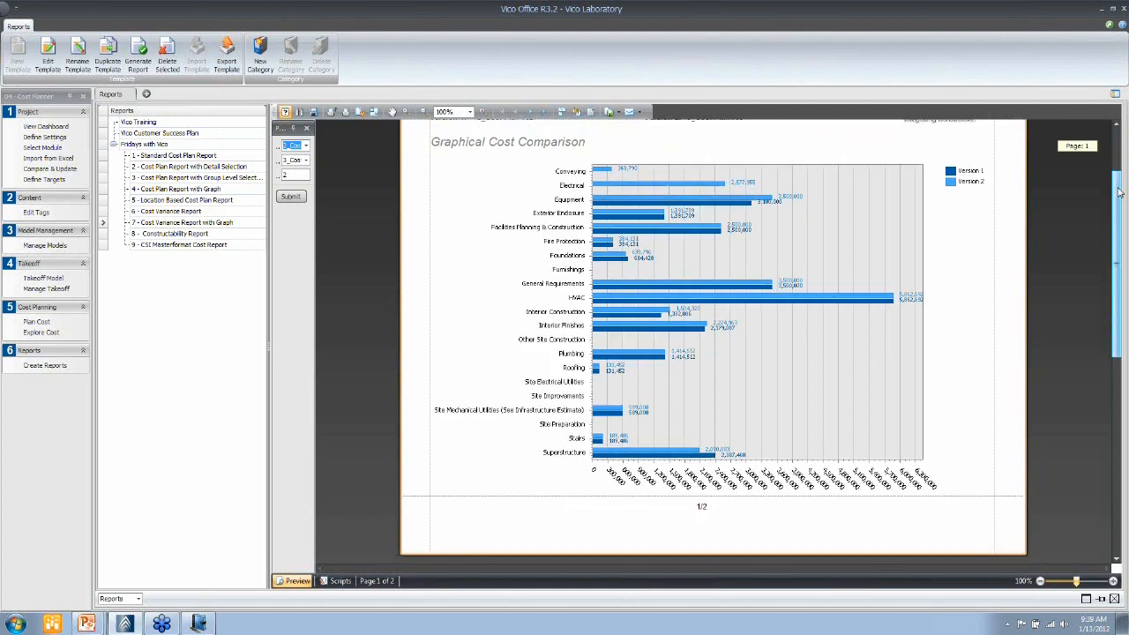
Scroll past the bar chart to the page 2 cost and quantity comparison table.
scroll(down, 3)
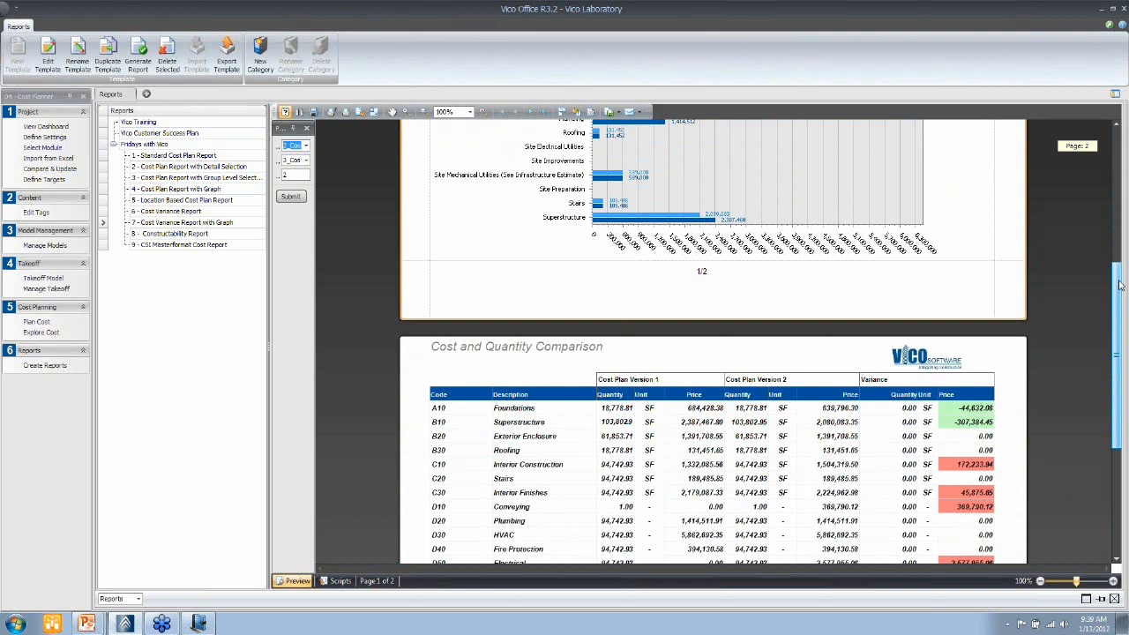
scroll(down, 3)
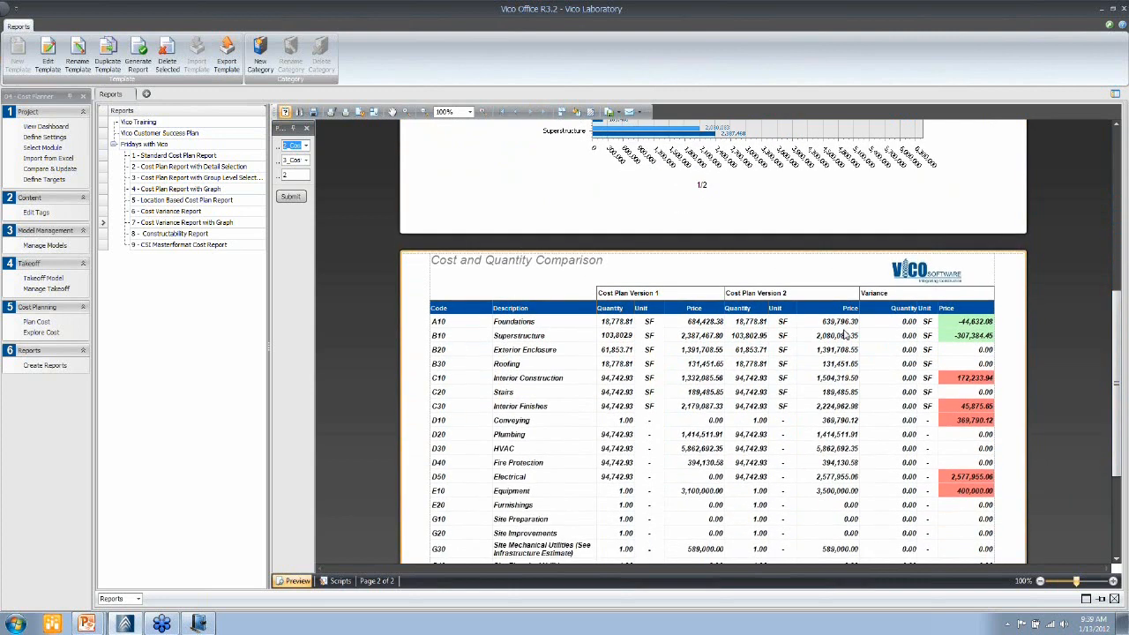